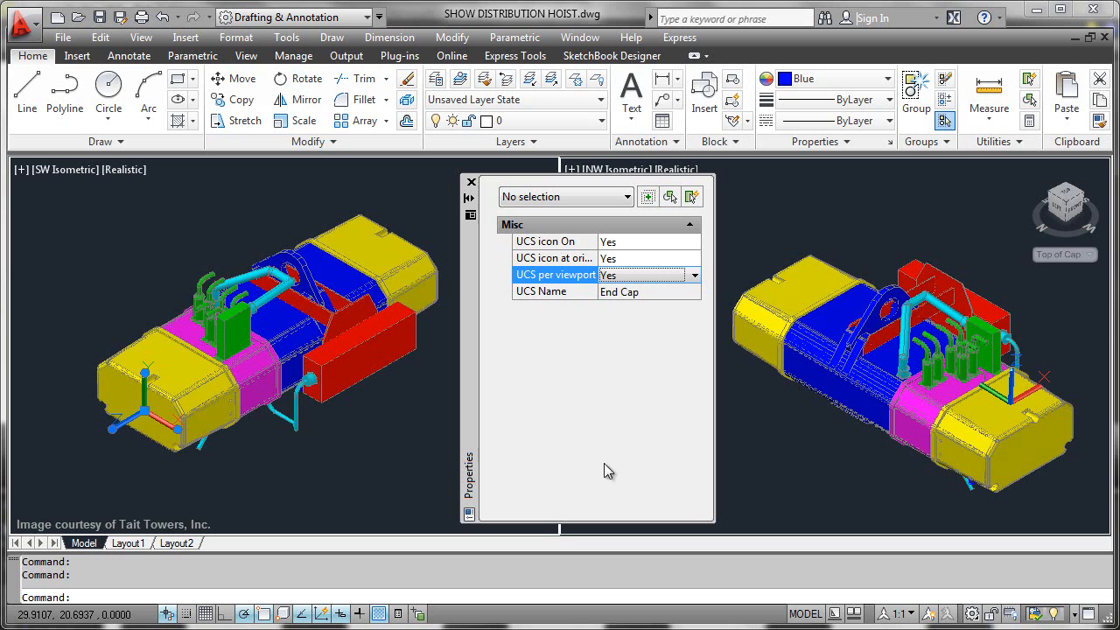
mouse_move(160, 335)
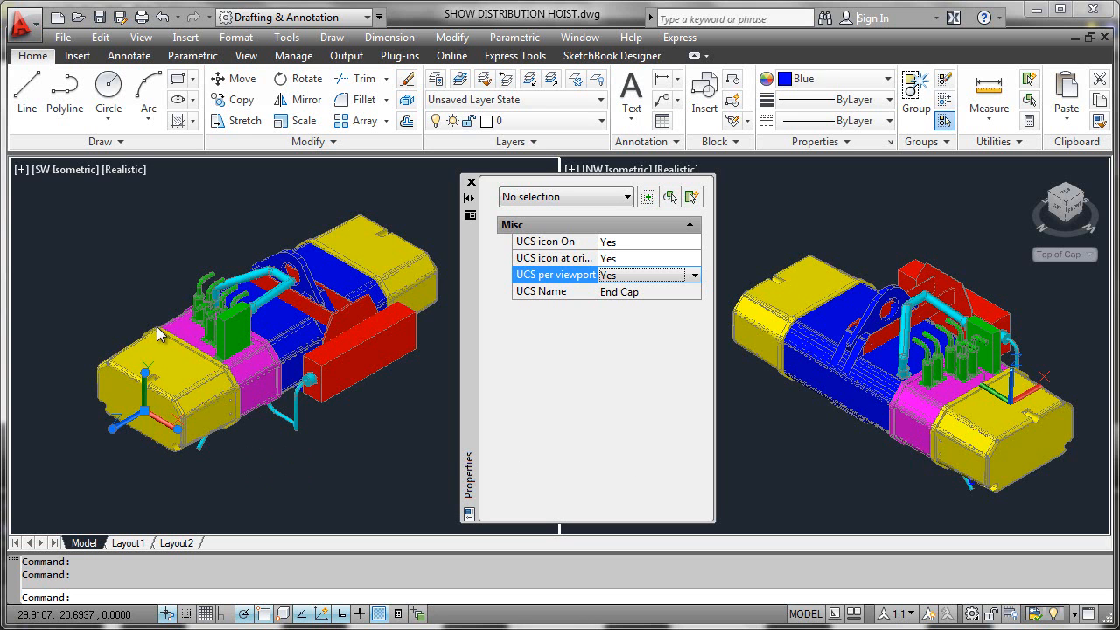
mouse_move(589, 352)
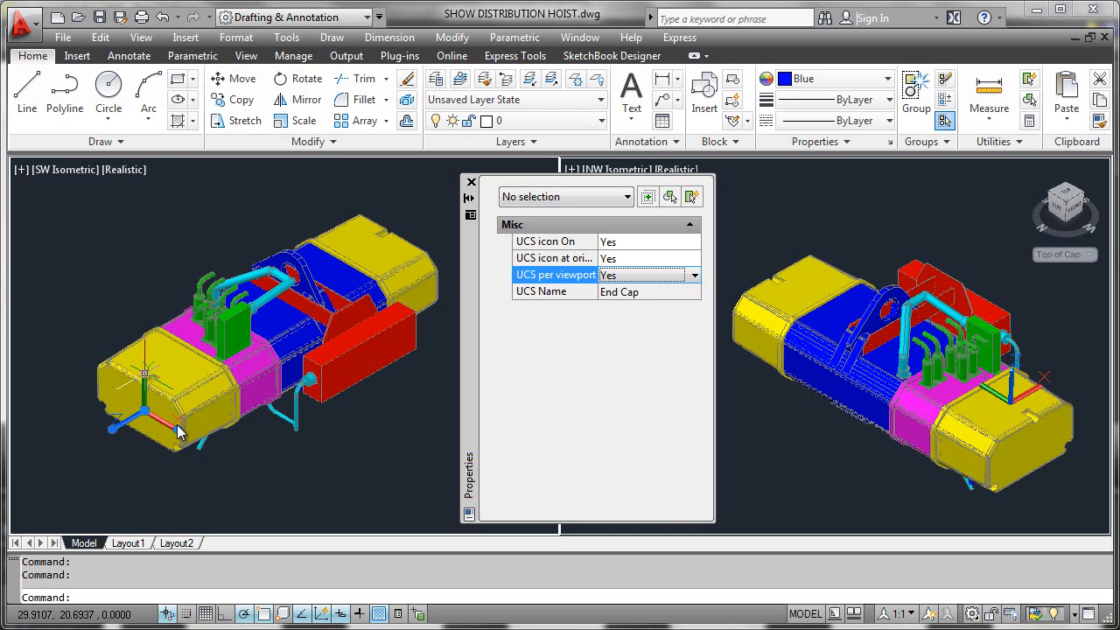
mouse_move(692, 321)
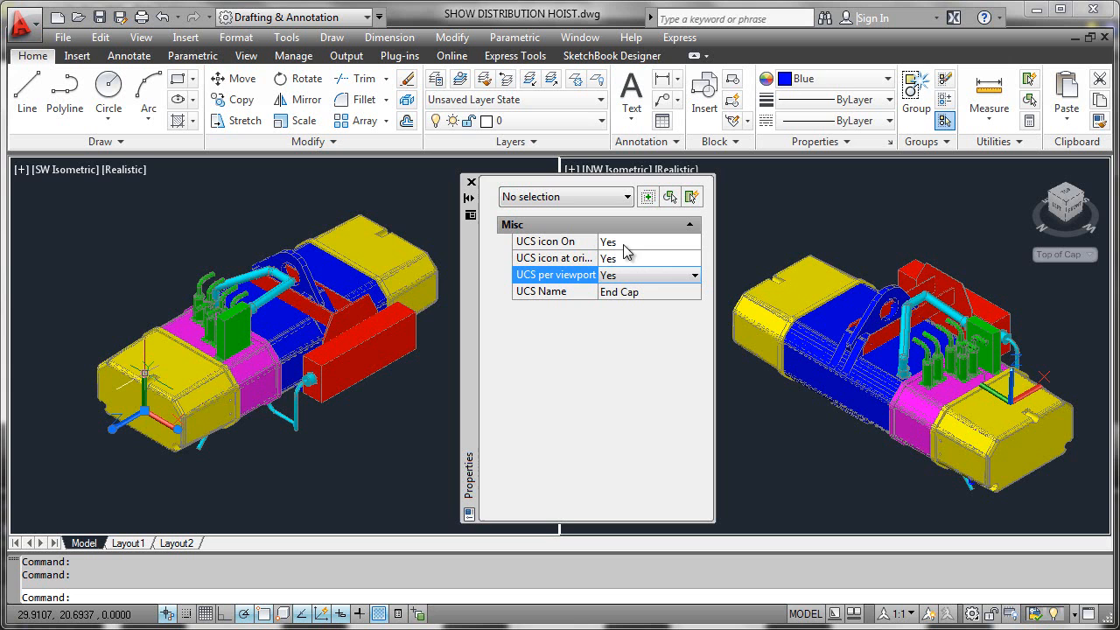
mouse_move(489, 284)
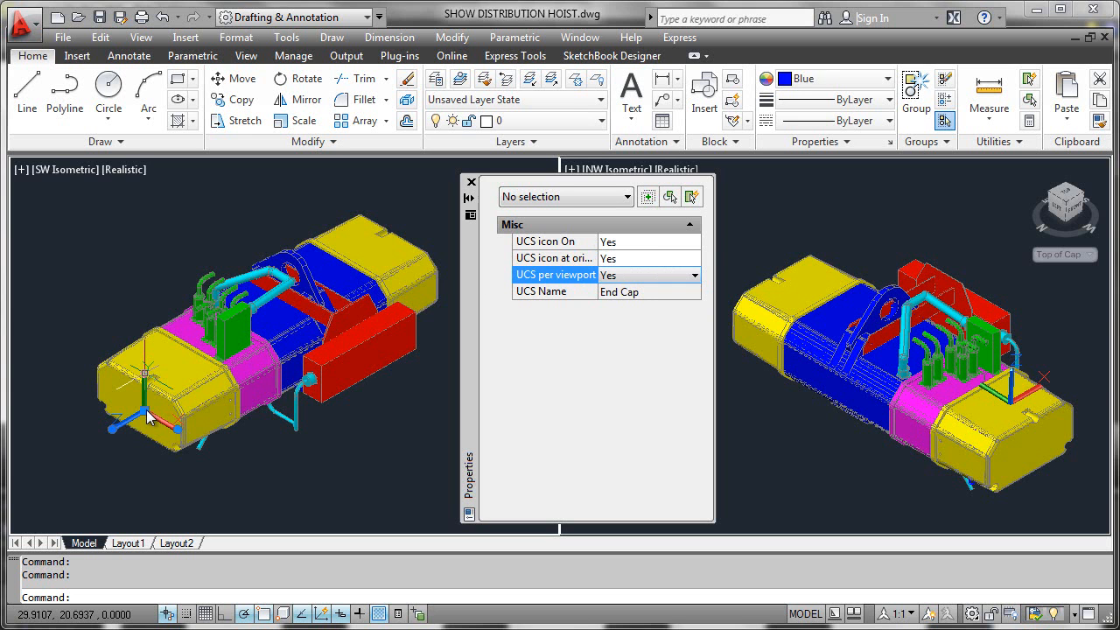
mouse_move(133, 407)
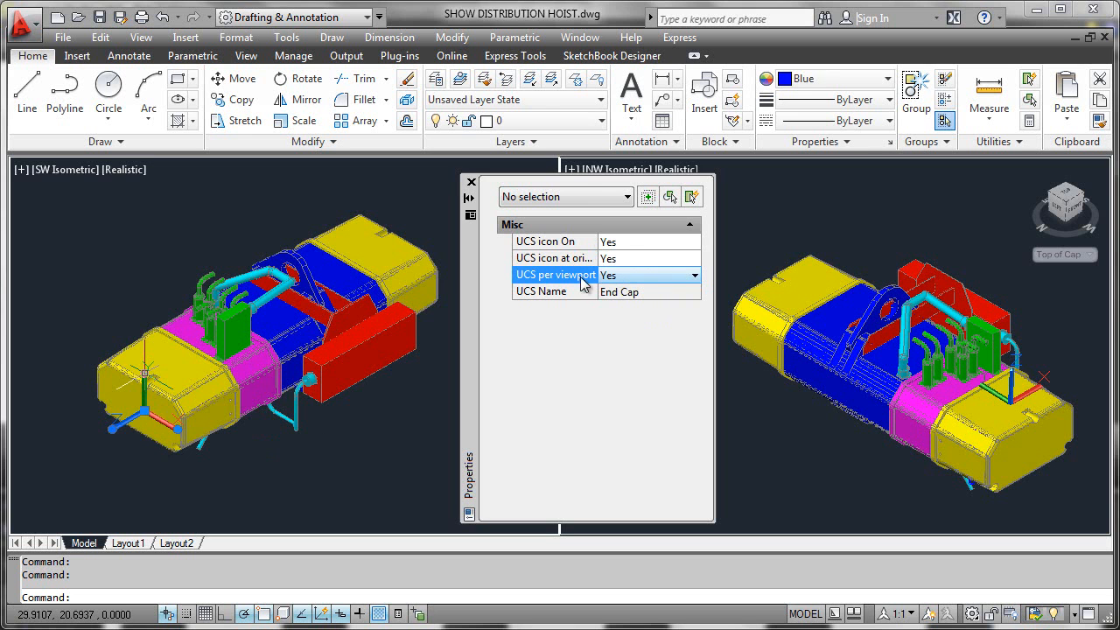
mouse_move(417, 368)
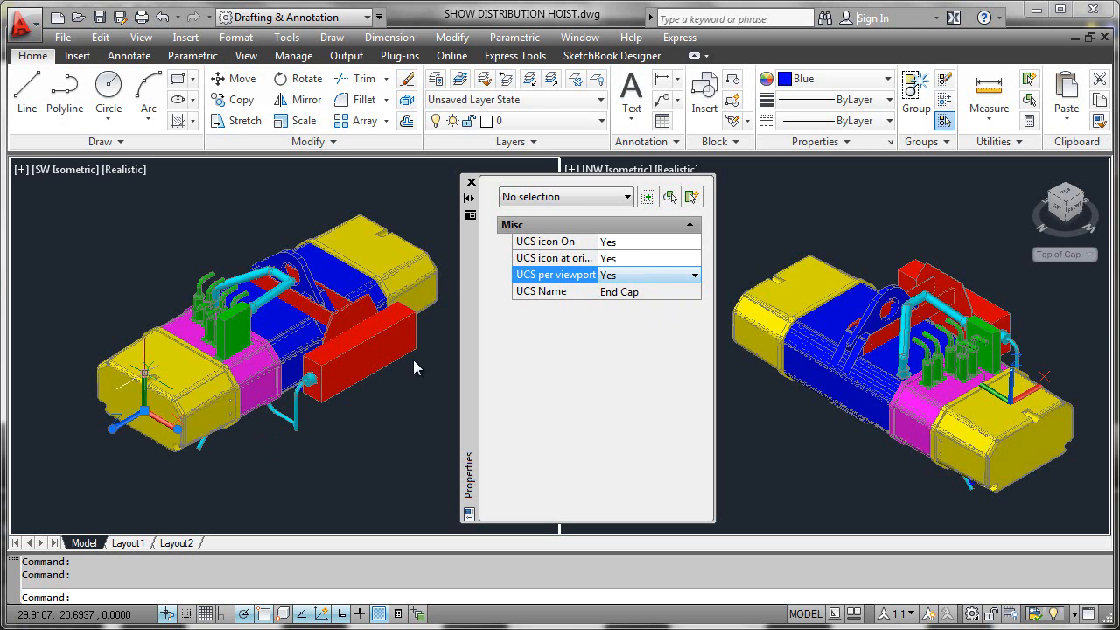
mouse_move(65, 436)
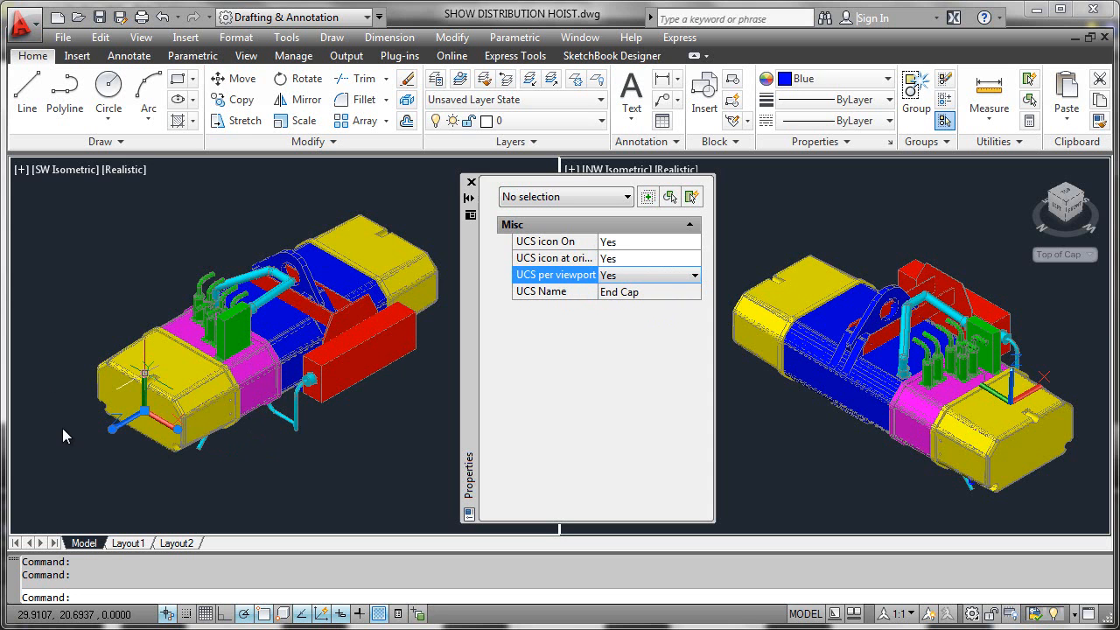
mouse_move(722, 427)
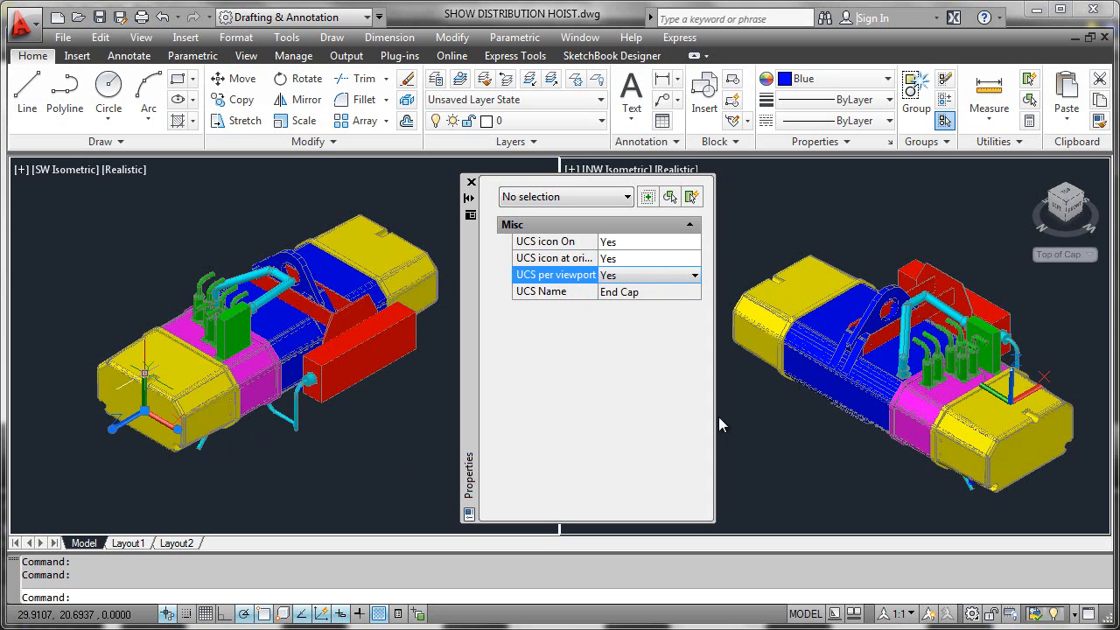
mouse_move(849, 310)
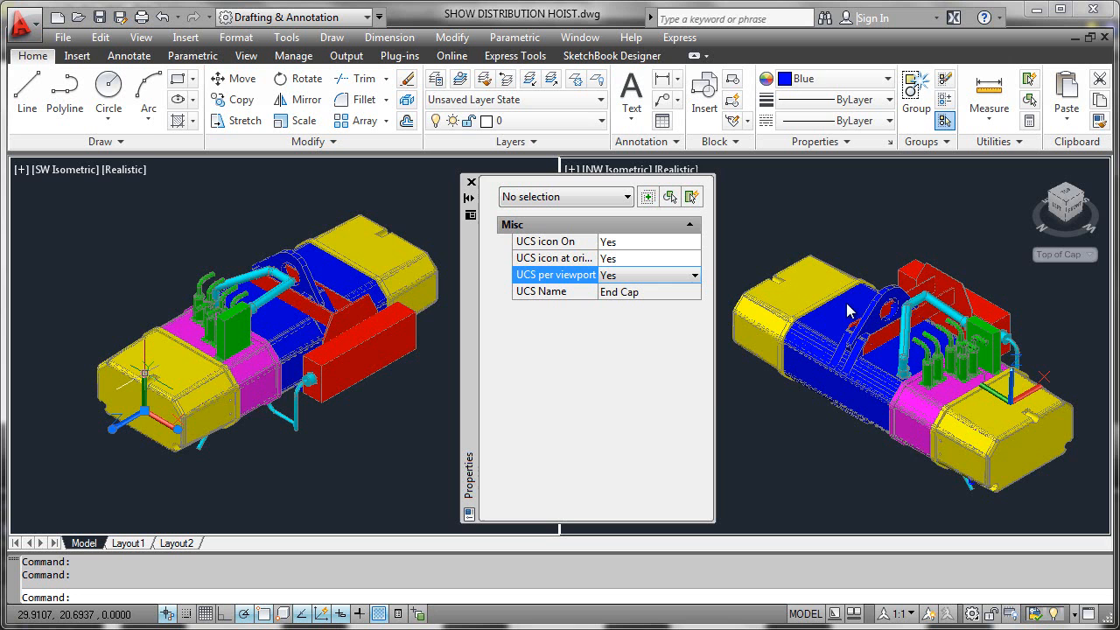
mouse_move(541, 310)
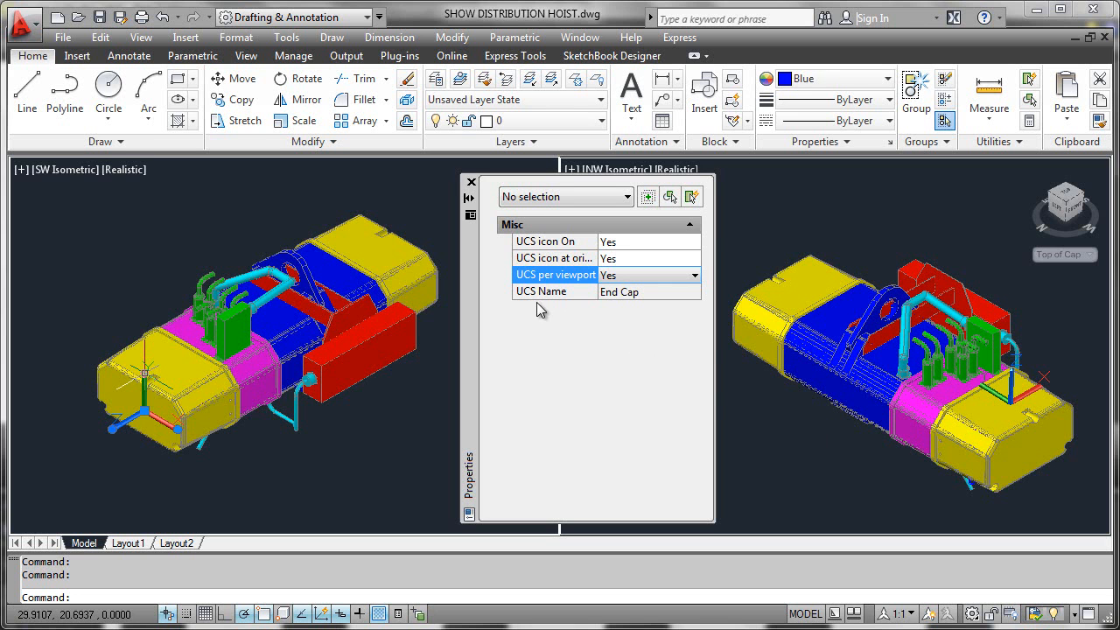
mouse_move(149, 415)
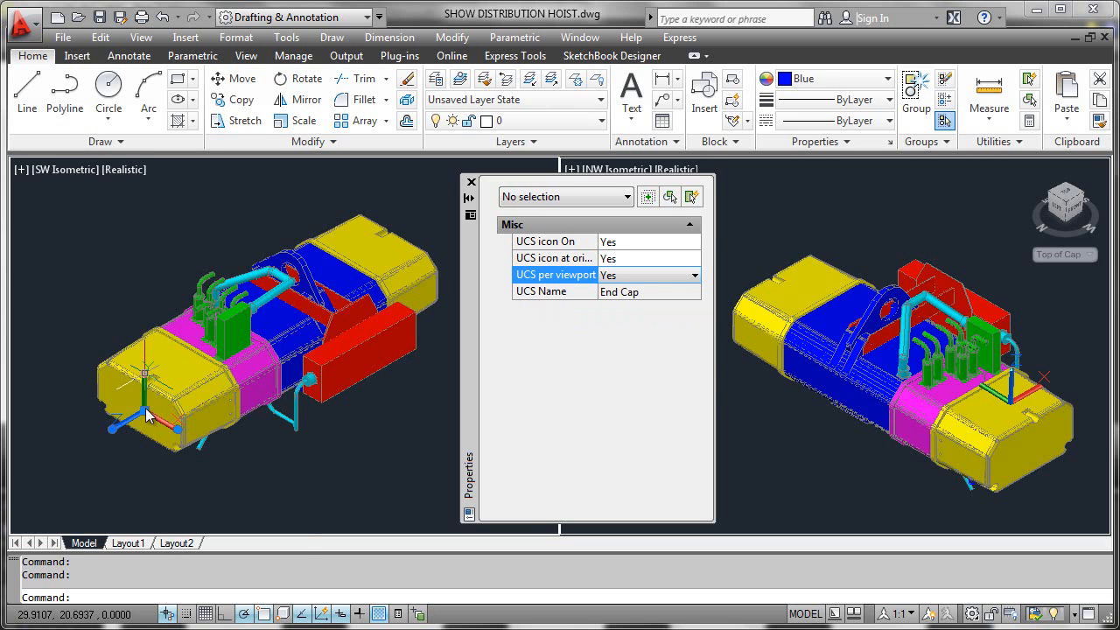
- Restore the End Cap UCS, place a Top of Cap UCS, and set UCS per viewport to No
right_click(148, 415)
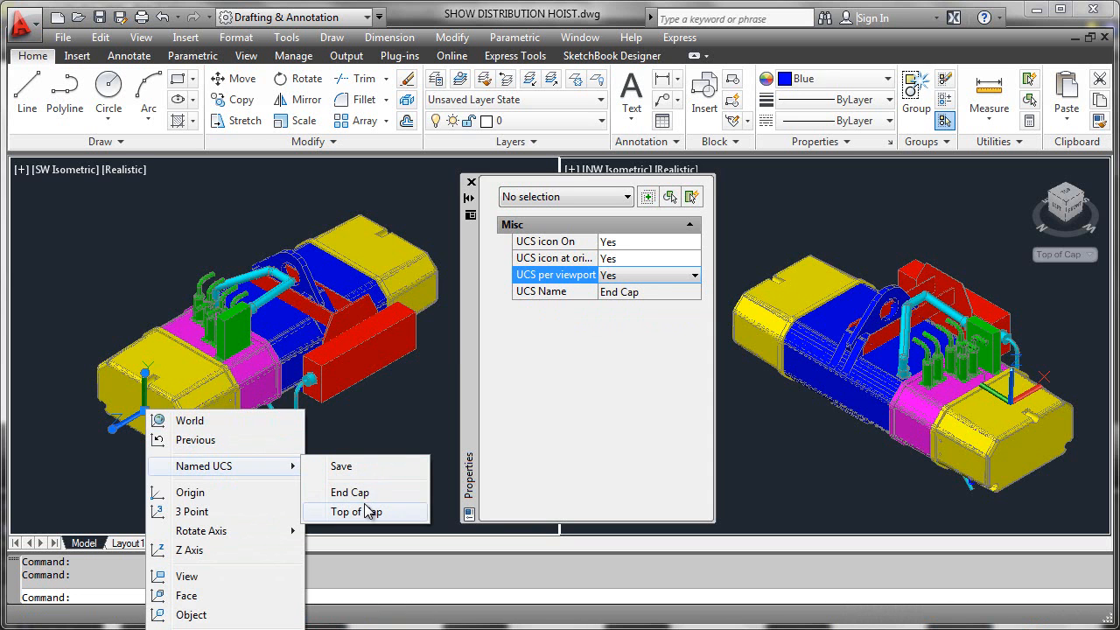
mouse_move(366, 492)
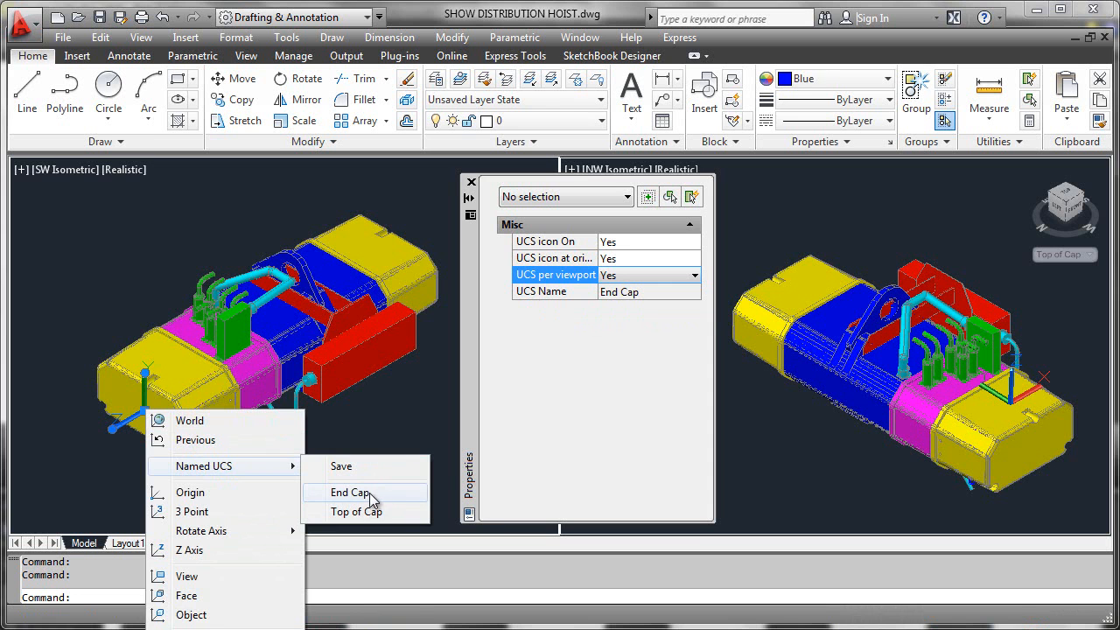
click(349, 492)
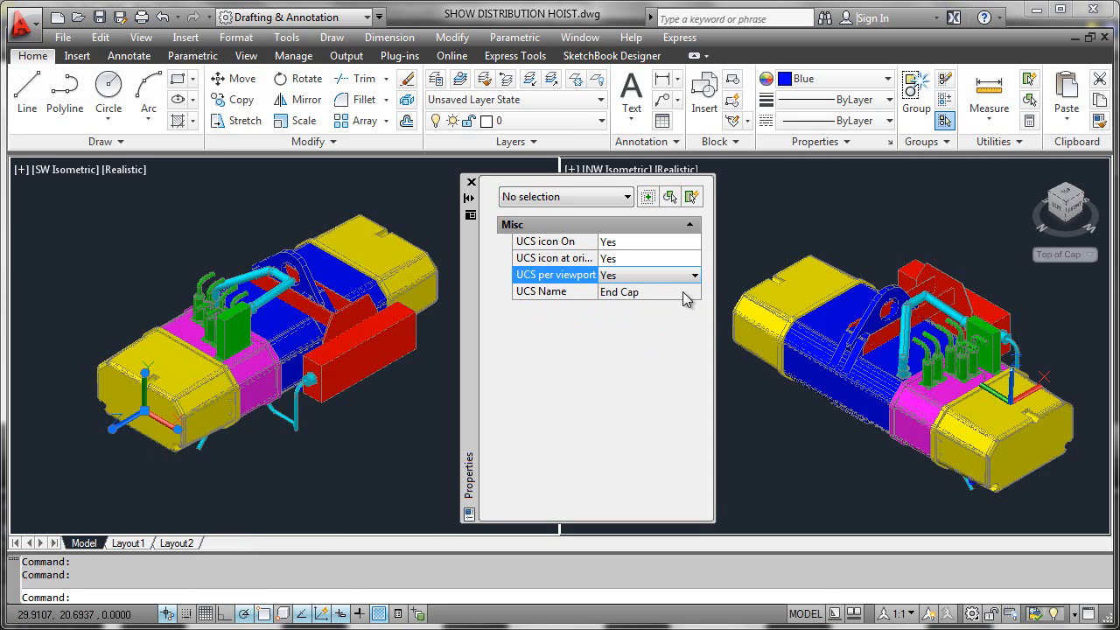
mouse_move(545, 313)
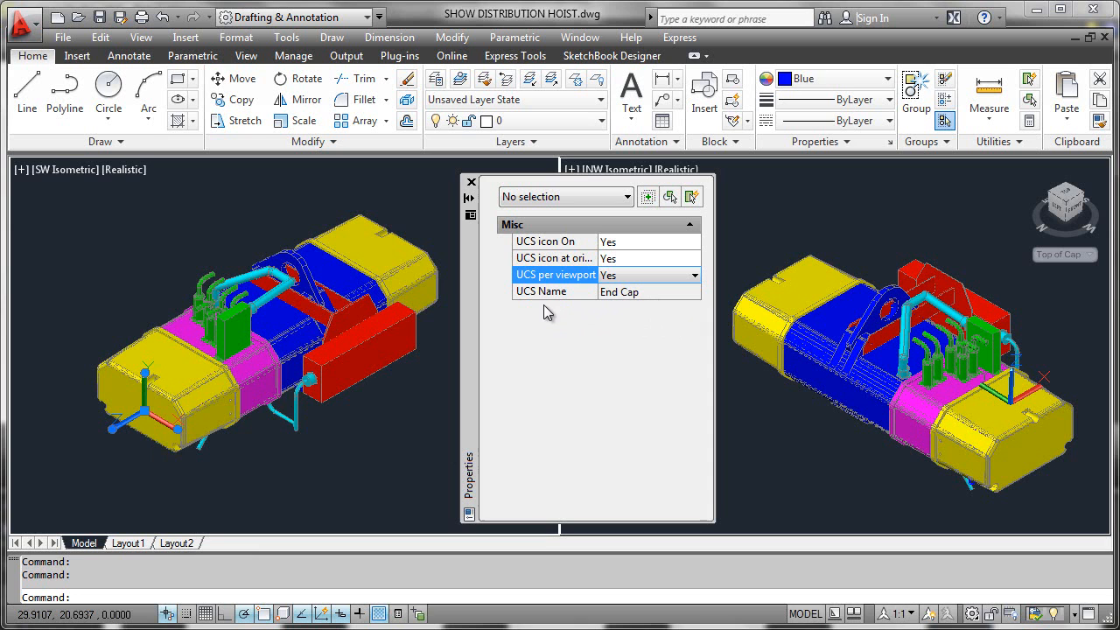
mouse_move(638, 305)
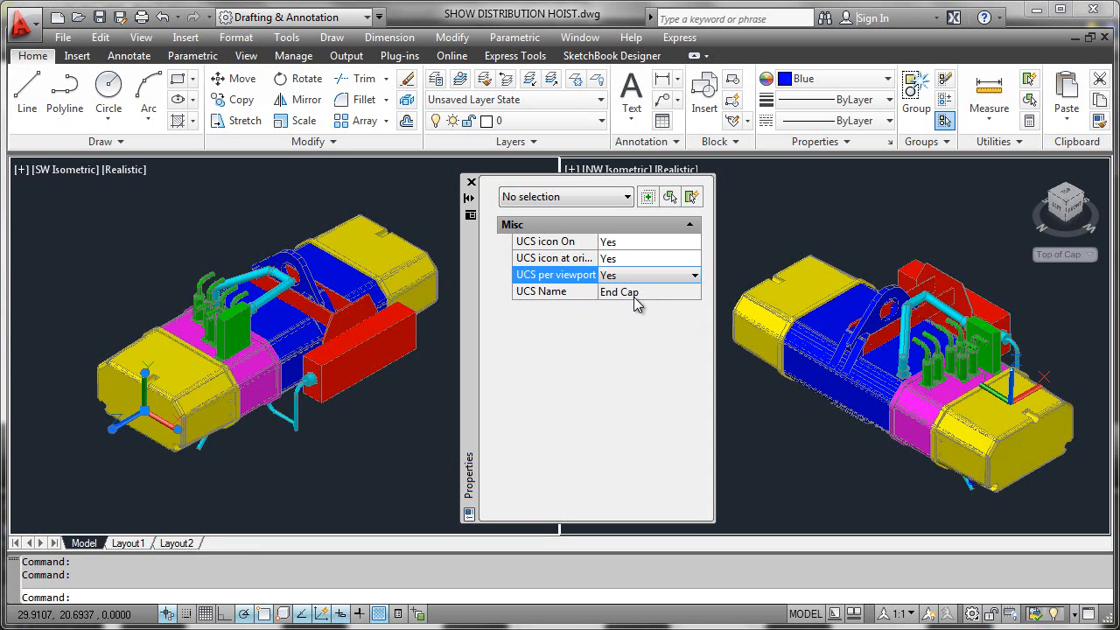
mouse_move(499, 409)
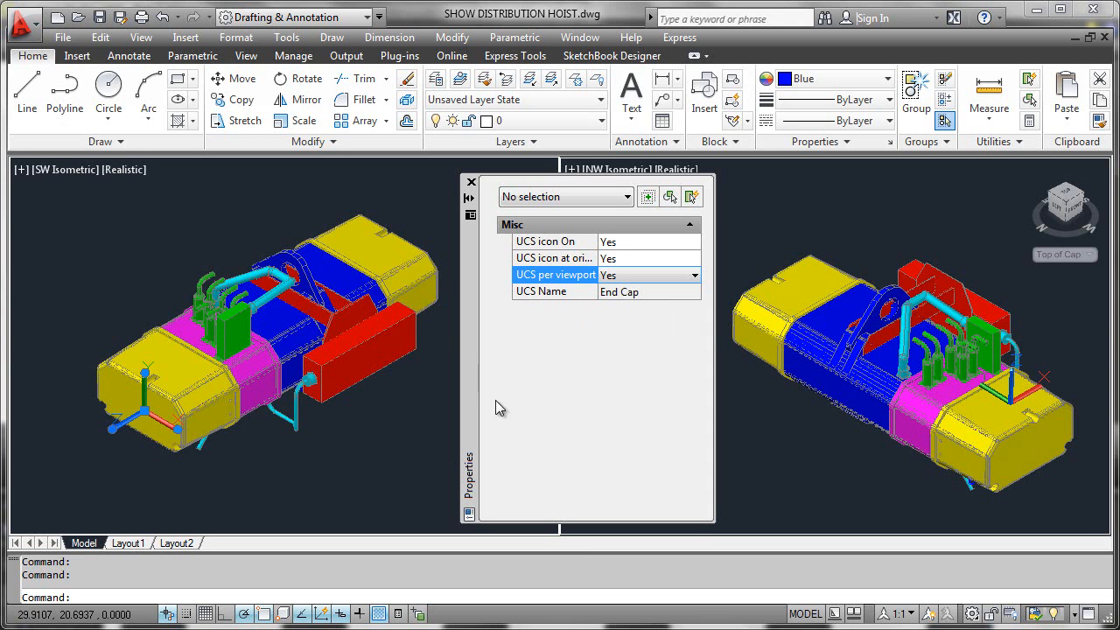
mouse_move(293, 411)
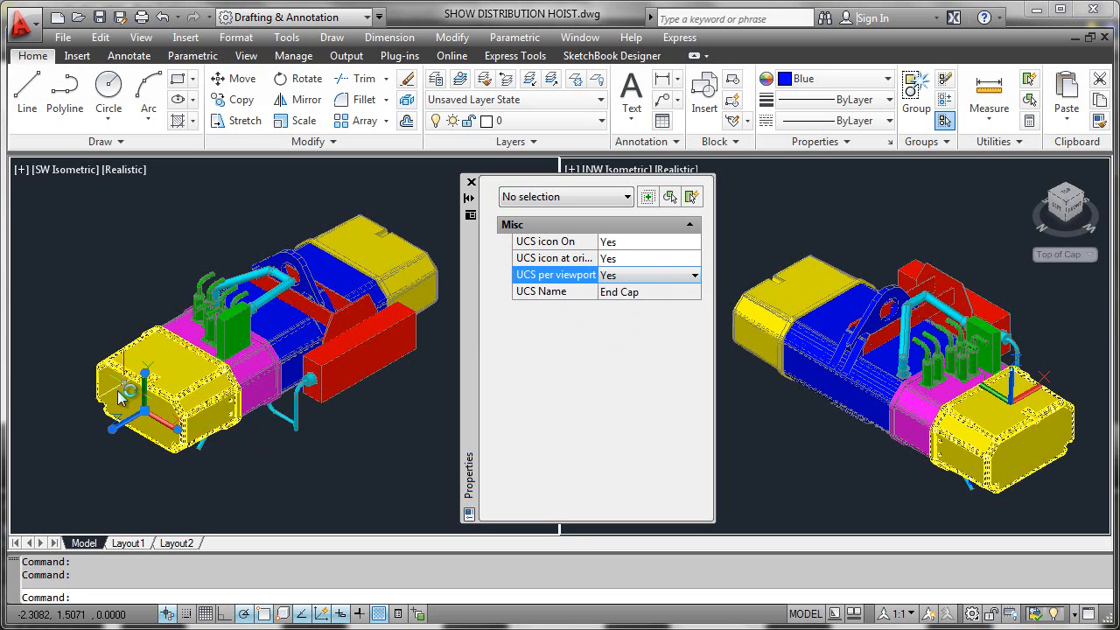
mouse_move(153, 381)
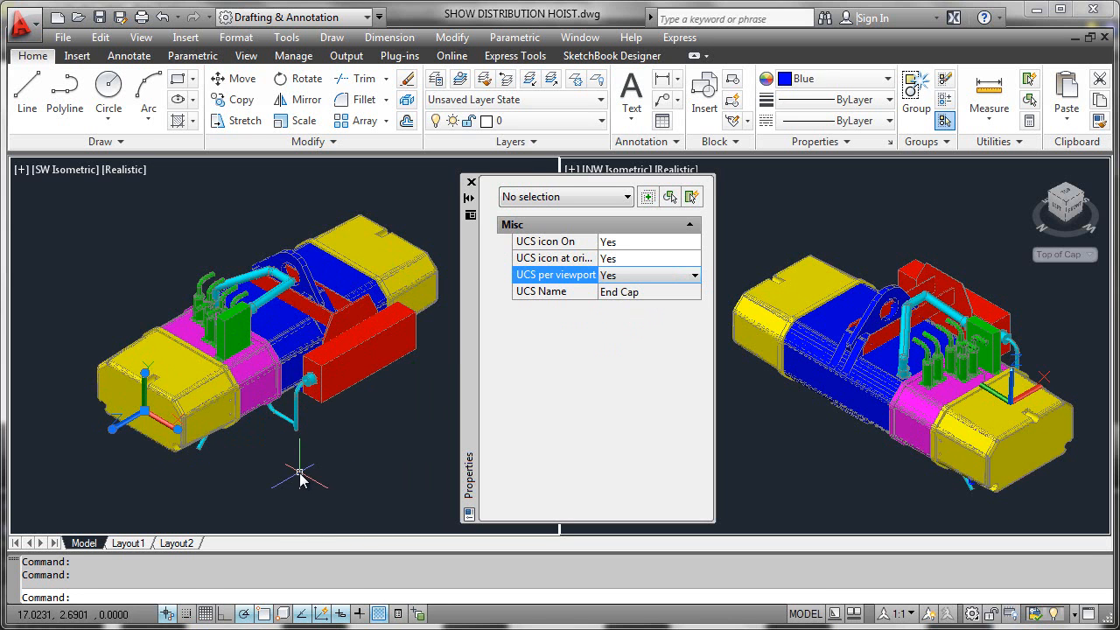
mouse_move(836, 439)
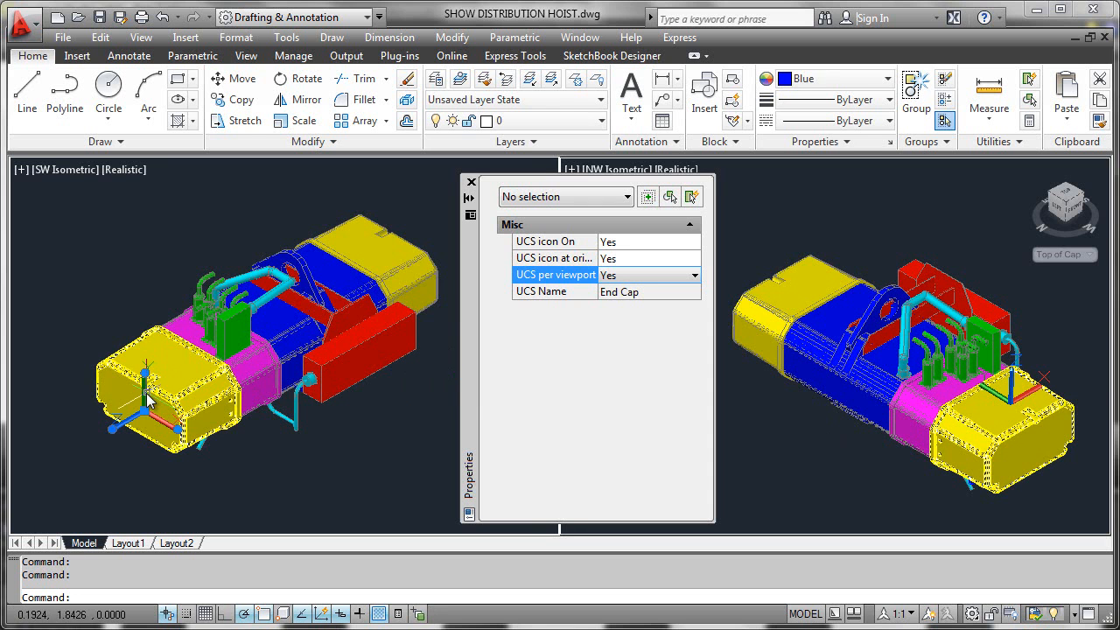
click(692, 275)
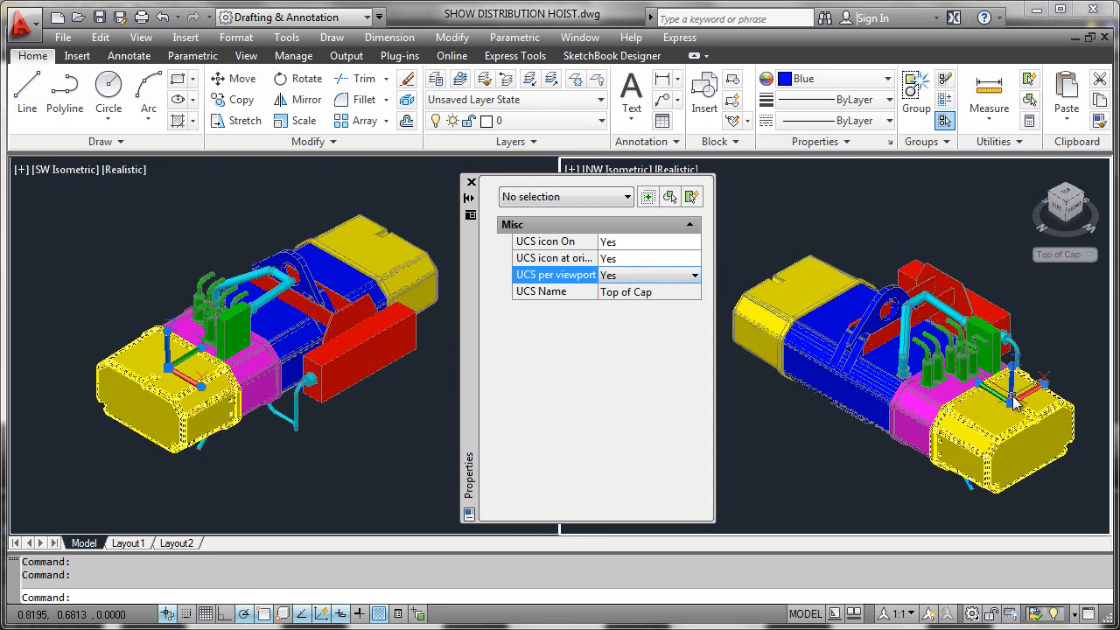
click(696, 291)
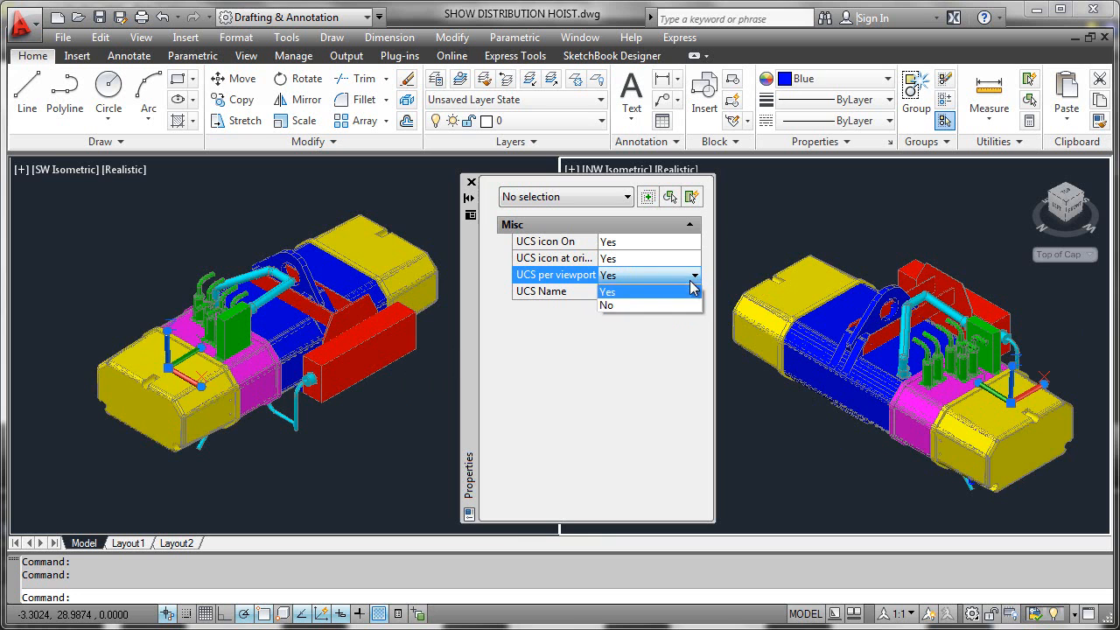
click(606, 305)
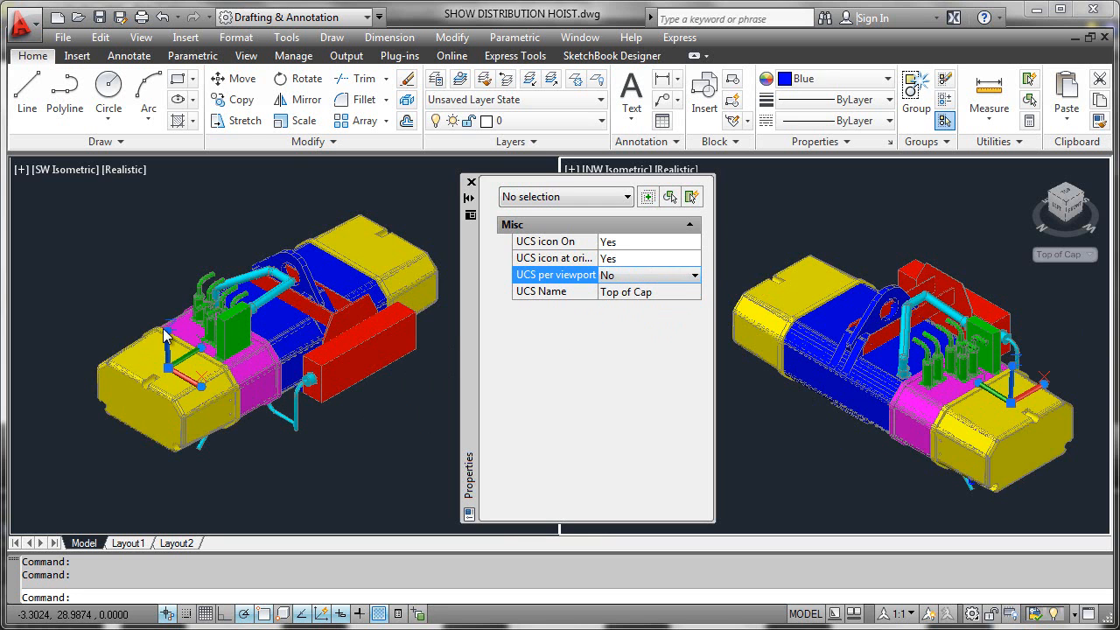
mouse_move(191, 400)
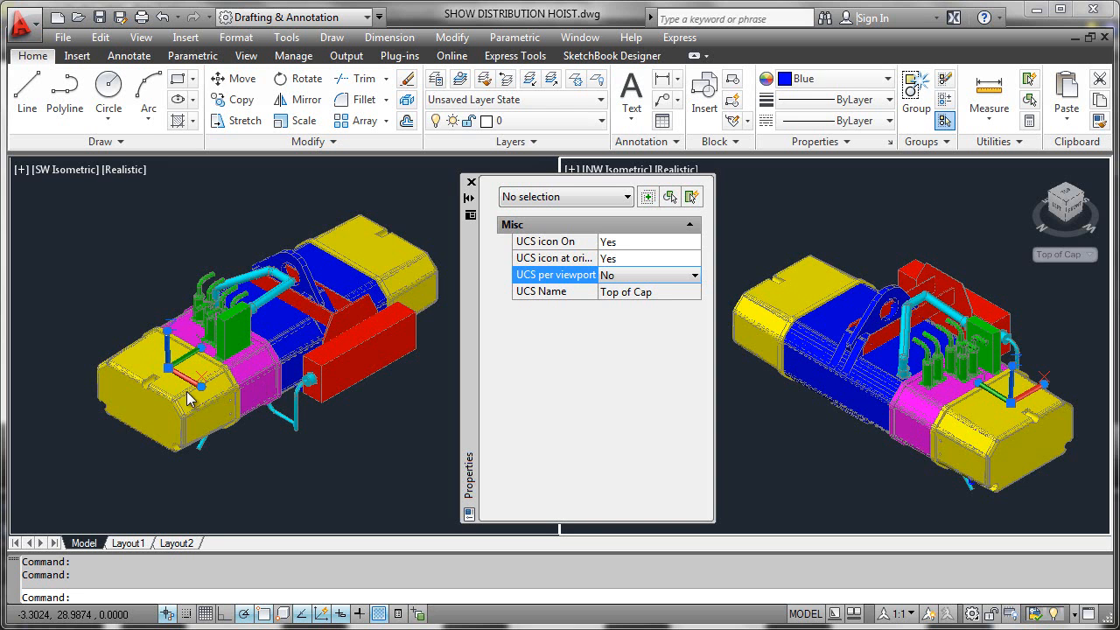
mouse_move(160, 359)
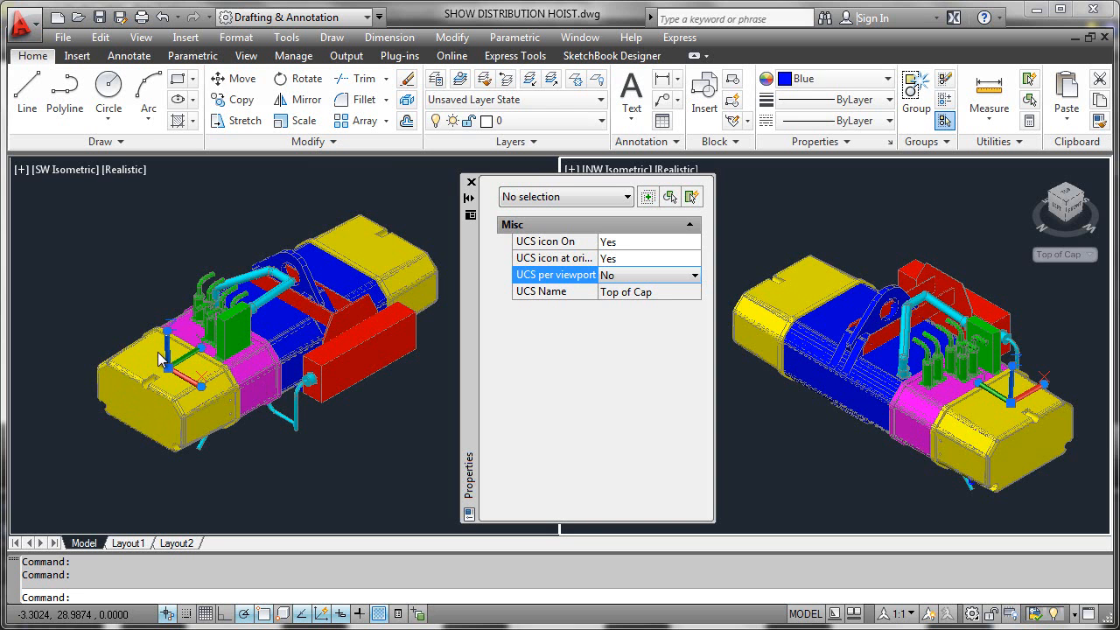
mouse_move(177, 359)
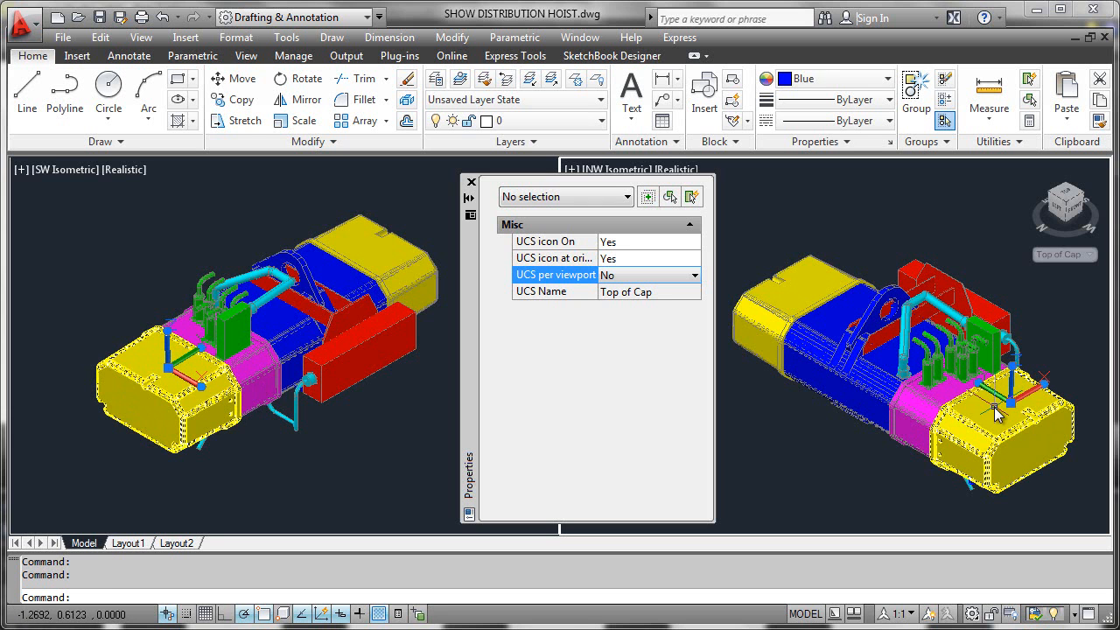
mouse_move(814, 464)
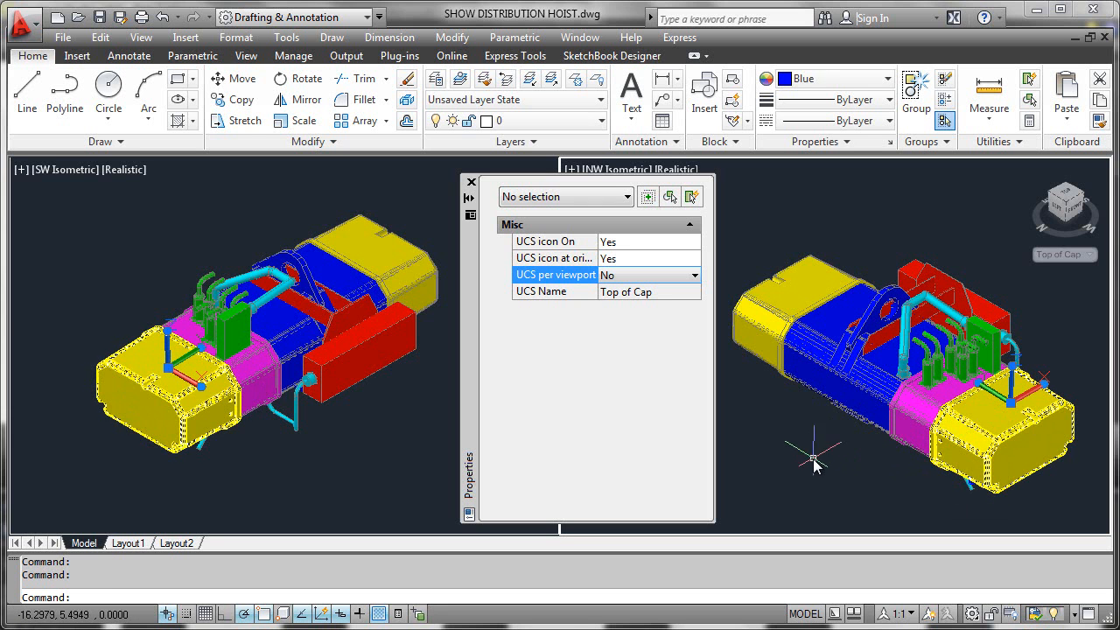